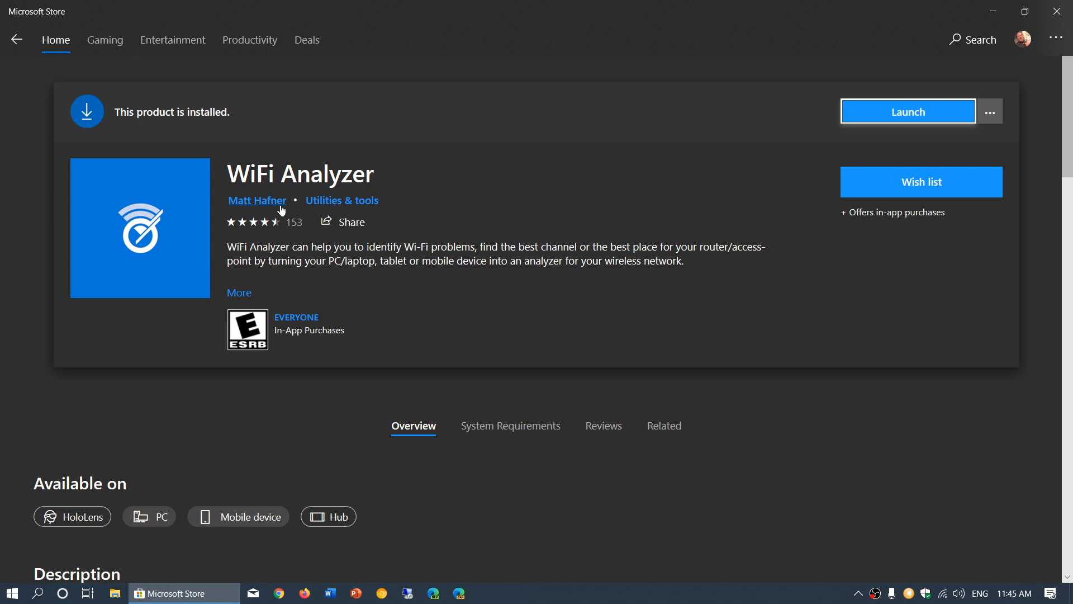
mouse_move(402, 332)
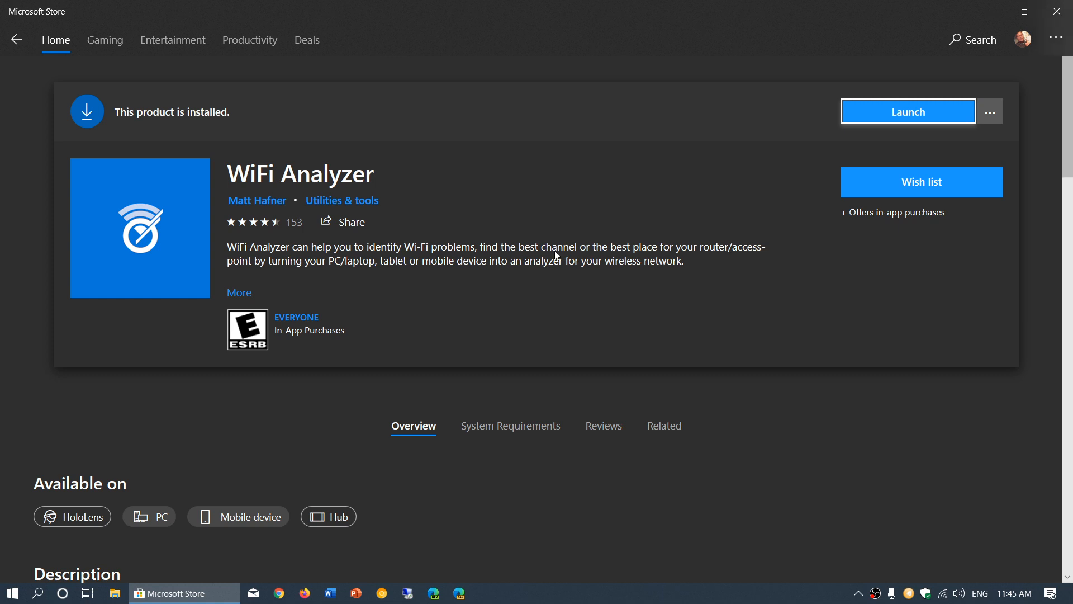
mouse_move(607, 380)
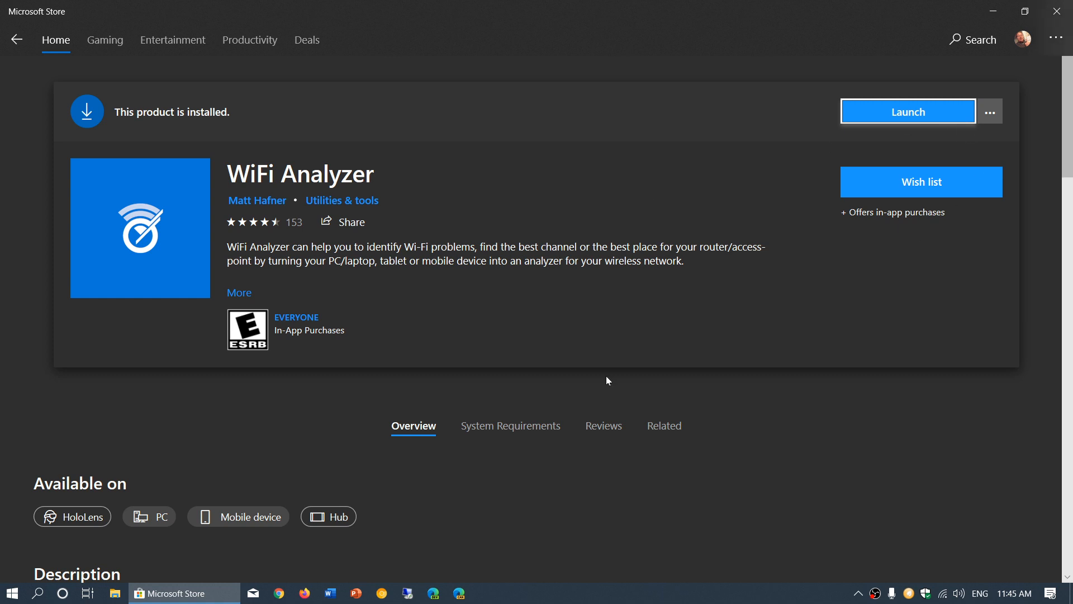
mouse_move(39, 592)
type("wifi")
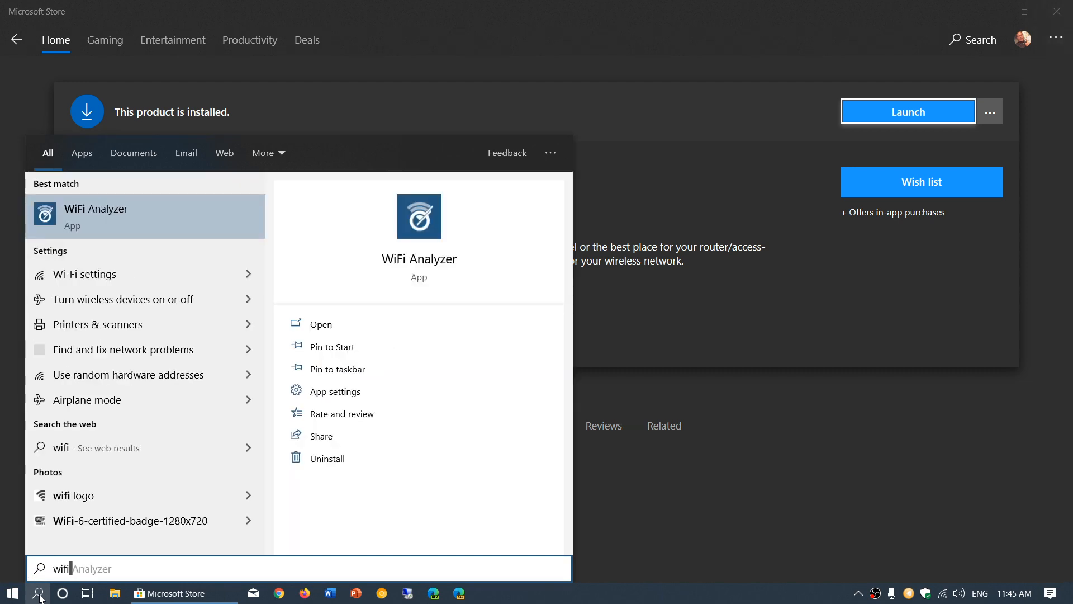
Launch WiFi Analyzer and view the 2.4 GHz channel graph on the Analyze tab.
left_click(320, 324)
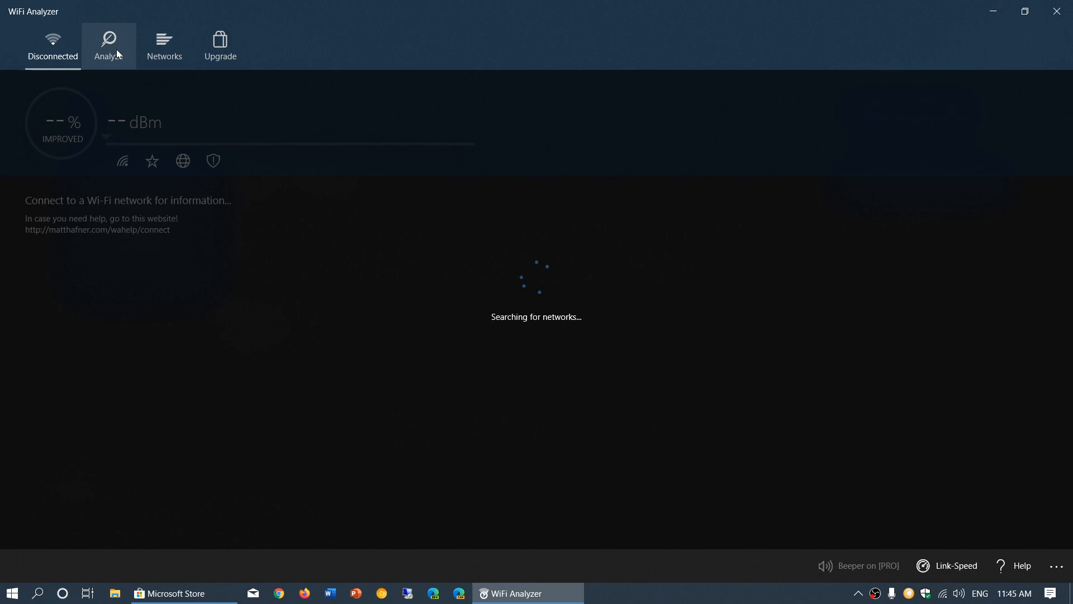
left_click(107, 46)
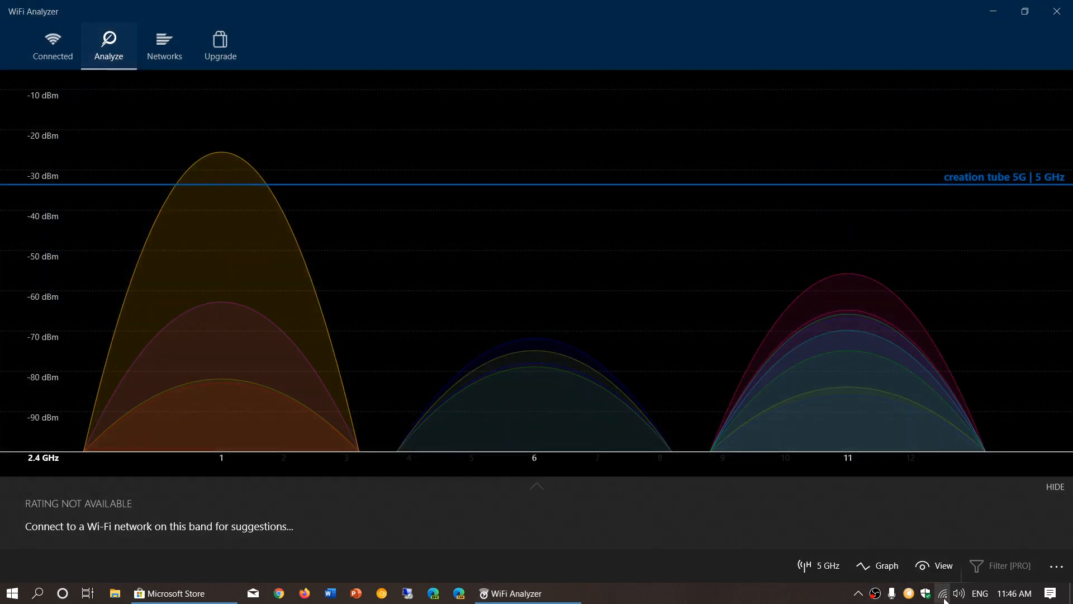
left_click(942, 592)
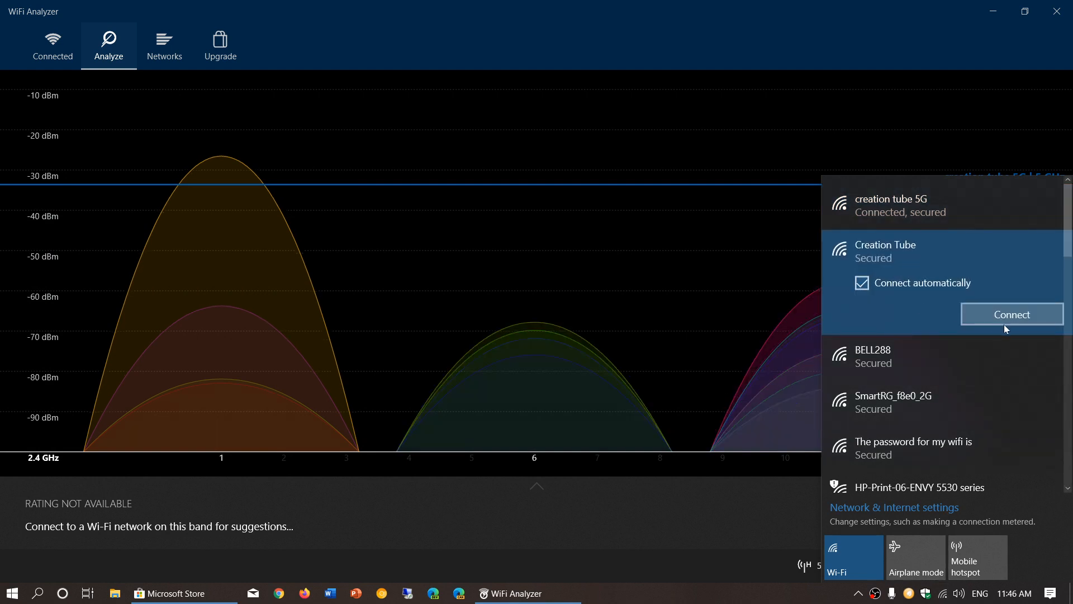
left_click(1012, 314)
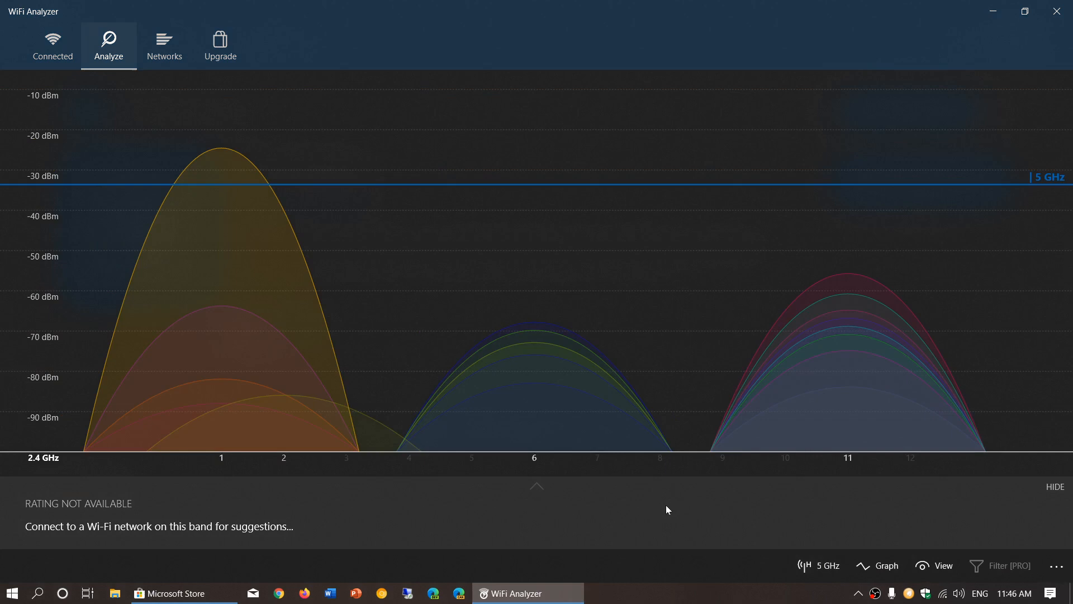
mouse_move(163, 46)
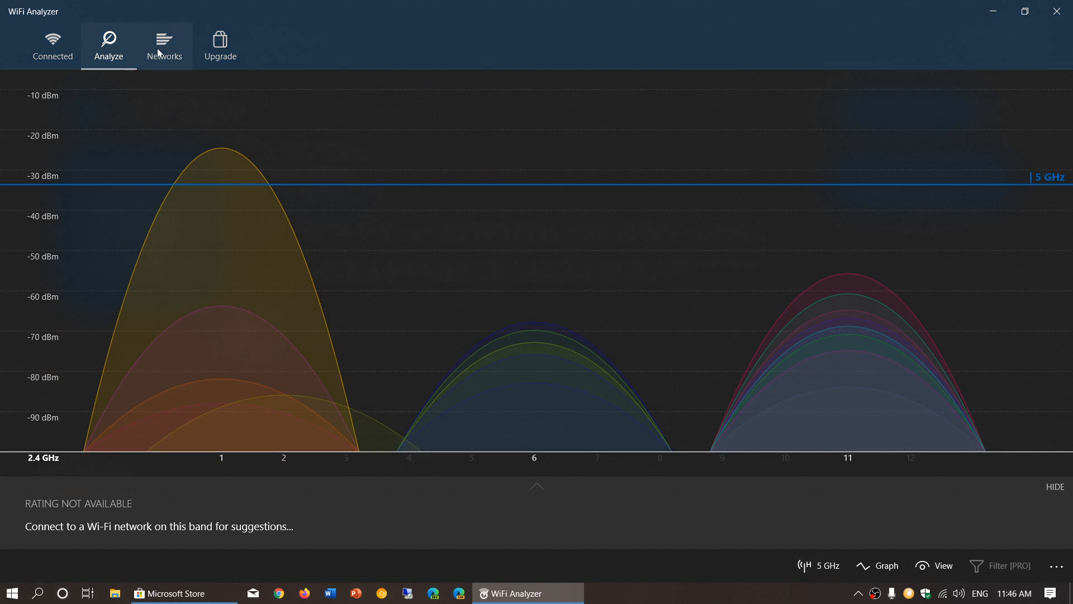
left_click(163, 45)
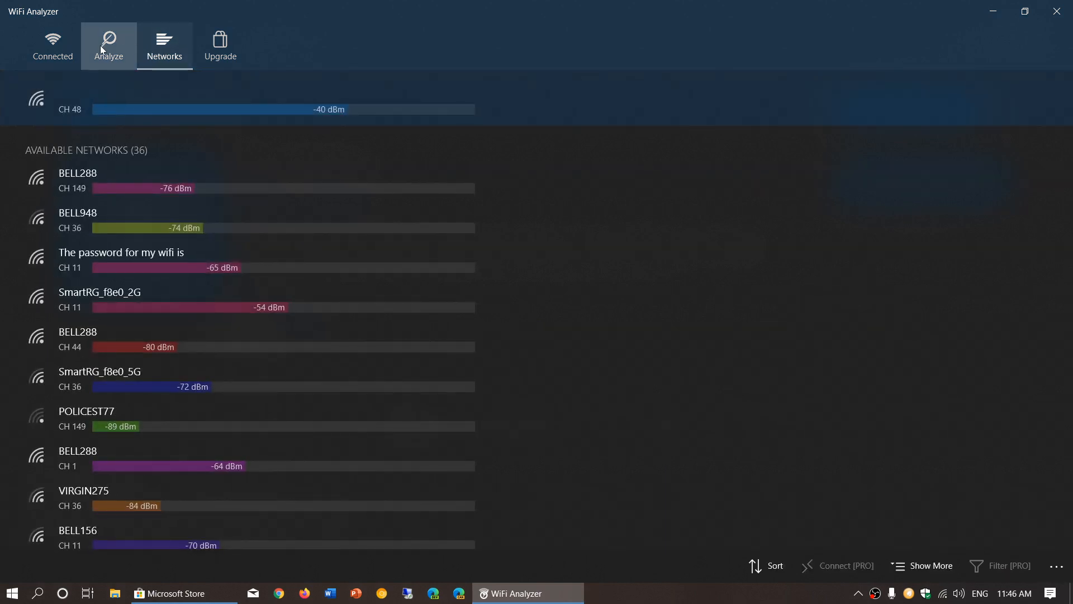
left_click(108, 45)
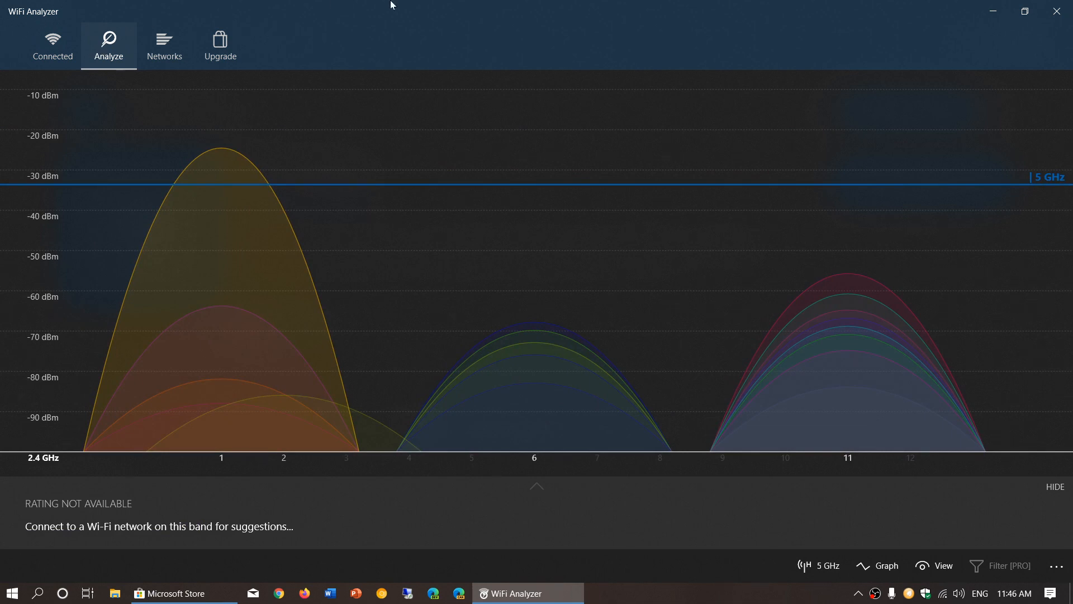
mouse_move(963, 149)
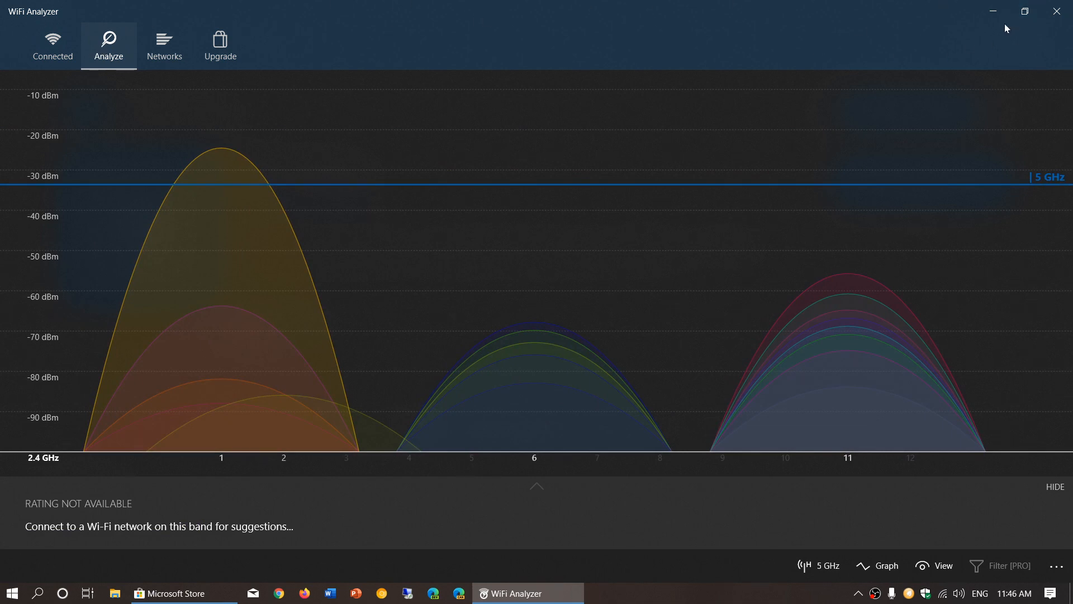
Reopen WiFi Analyzer's Analyze graph showing the channel 1 recommendation, then switch to 5 GHz.
left_click(156, 593)
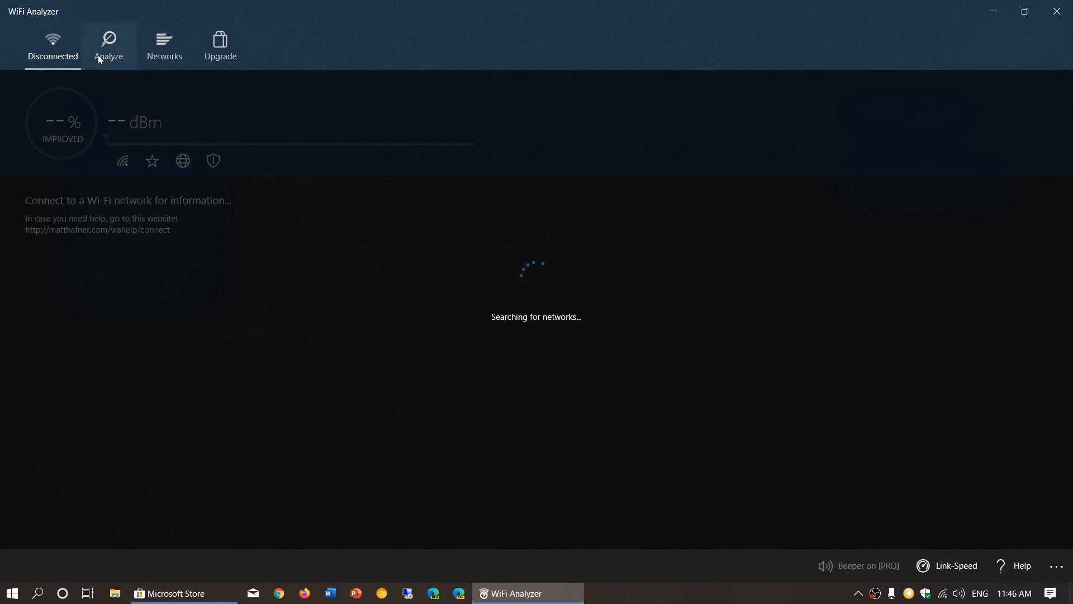
left_click(108, 46)
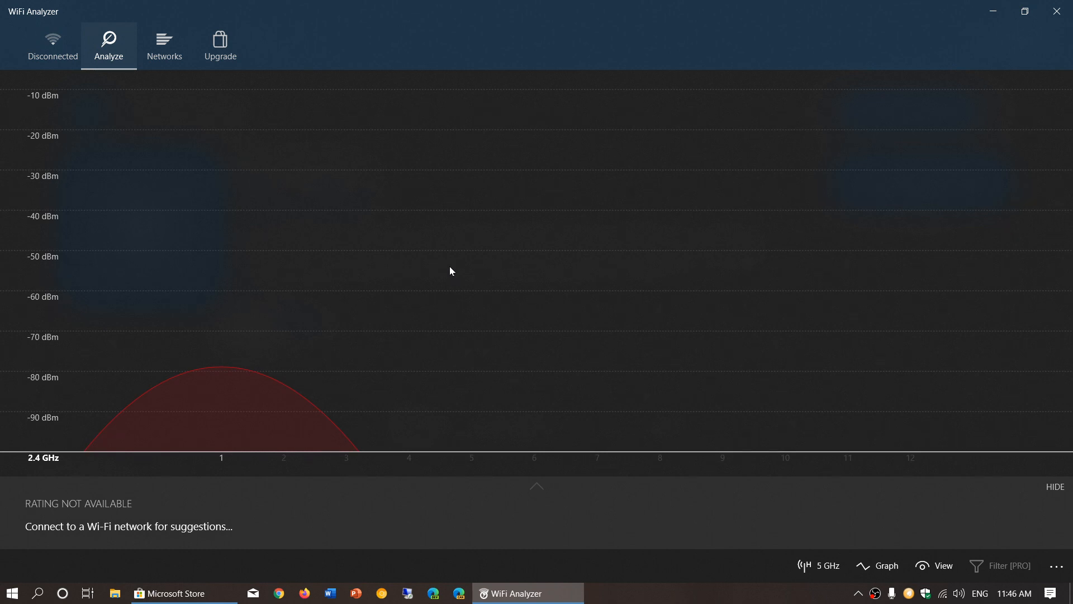
mouse_move(547, 311)
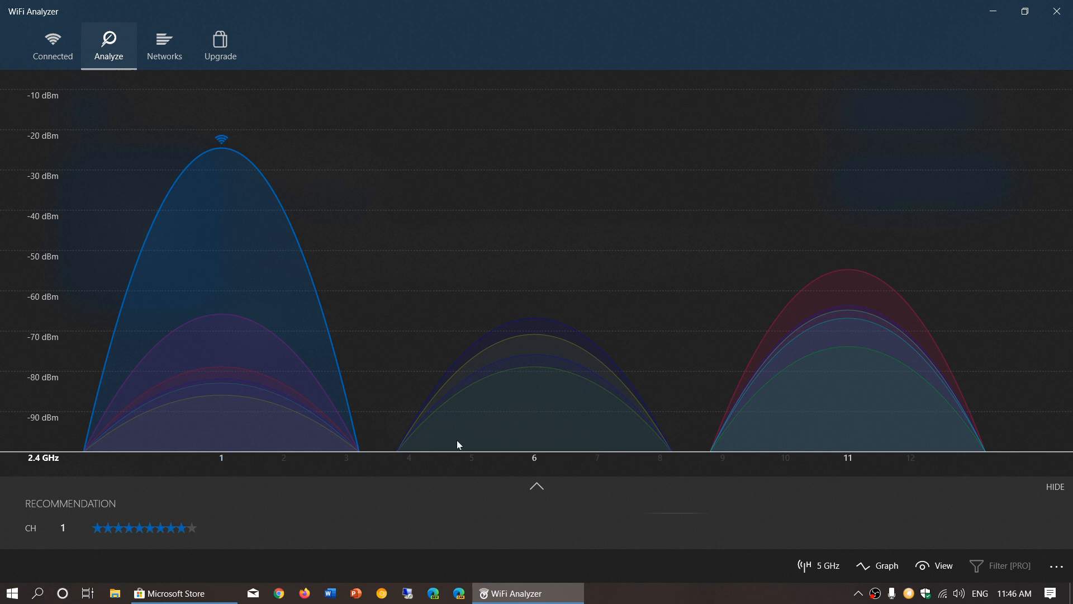
mouse_move(57, 319)
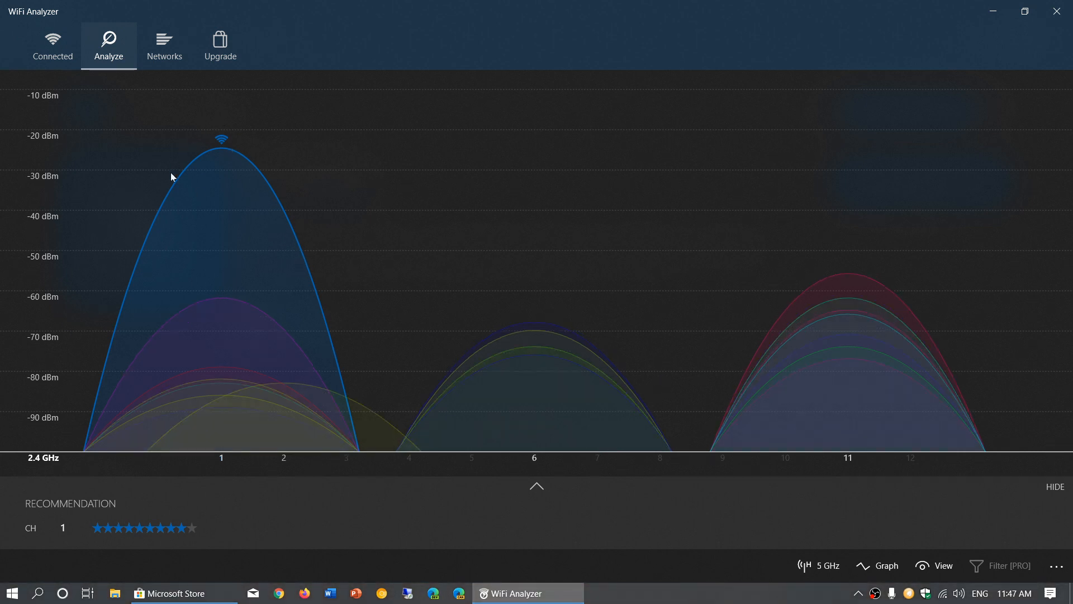
mouse_move(183, 260)
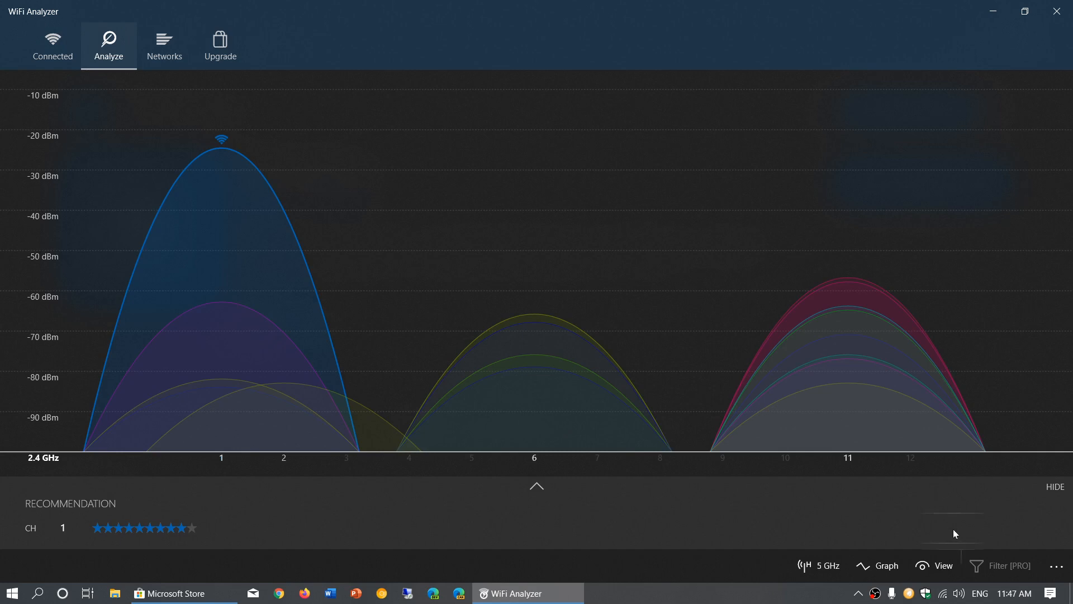
left_click(818, 565)
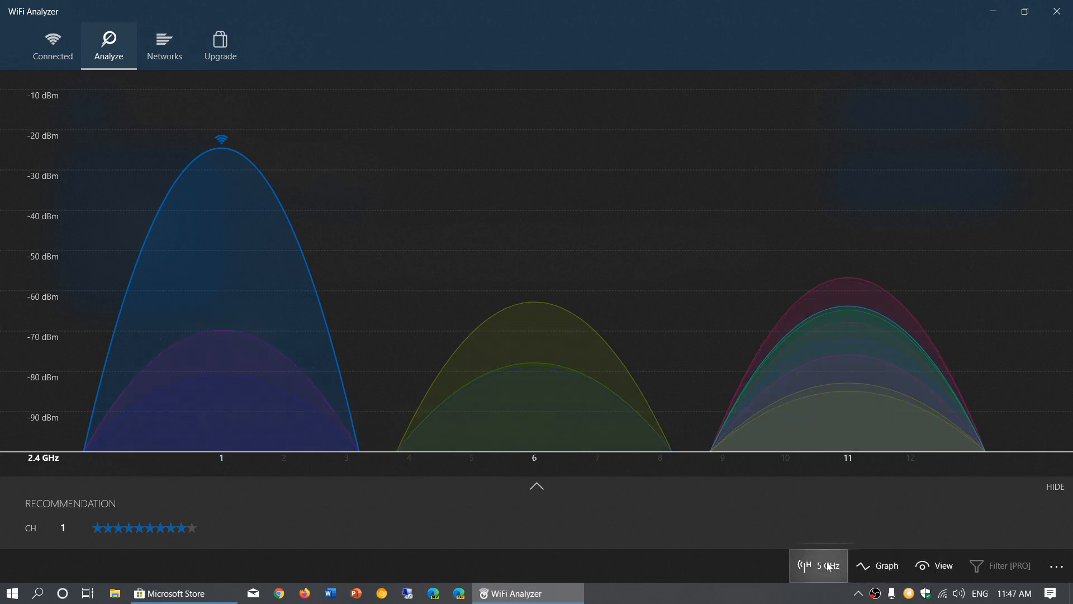
left_click(819, 565)
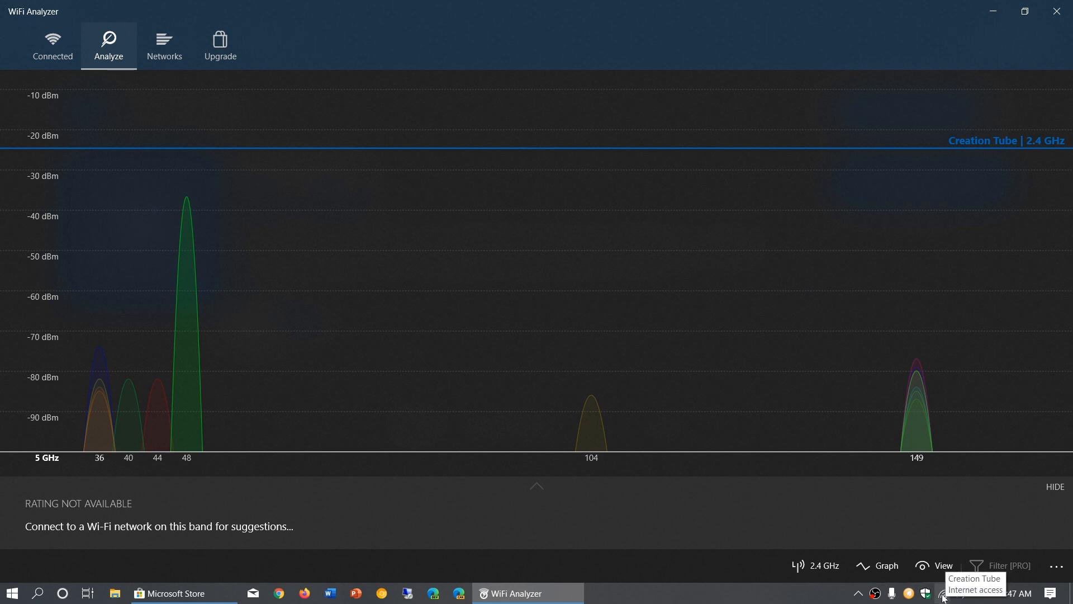
Connect to the creation tube 5G network, then close Microsoft Store.
left_click(957, 592)
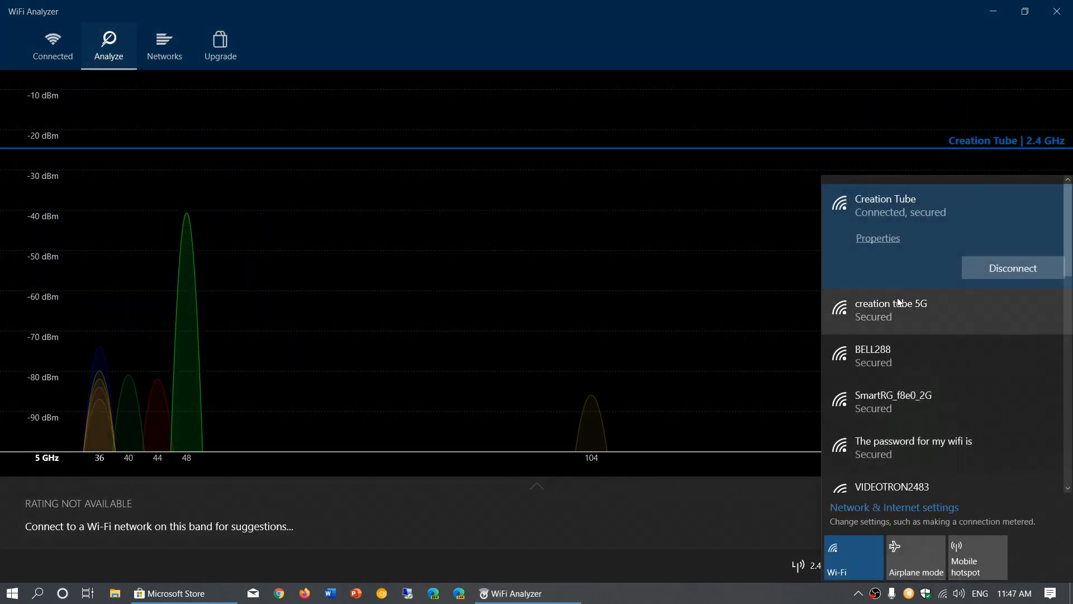
left_click(890, 310)
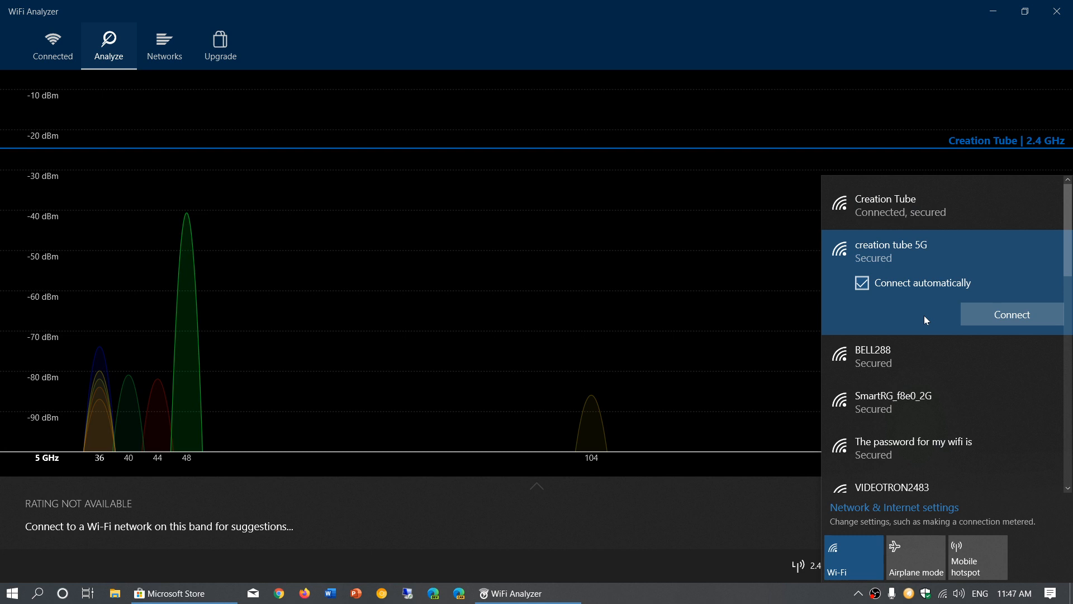
left_click(1013, 314)
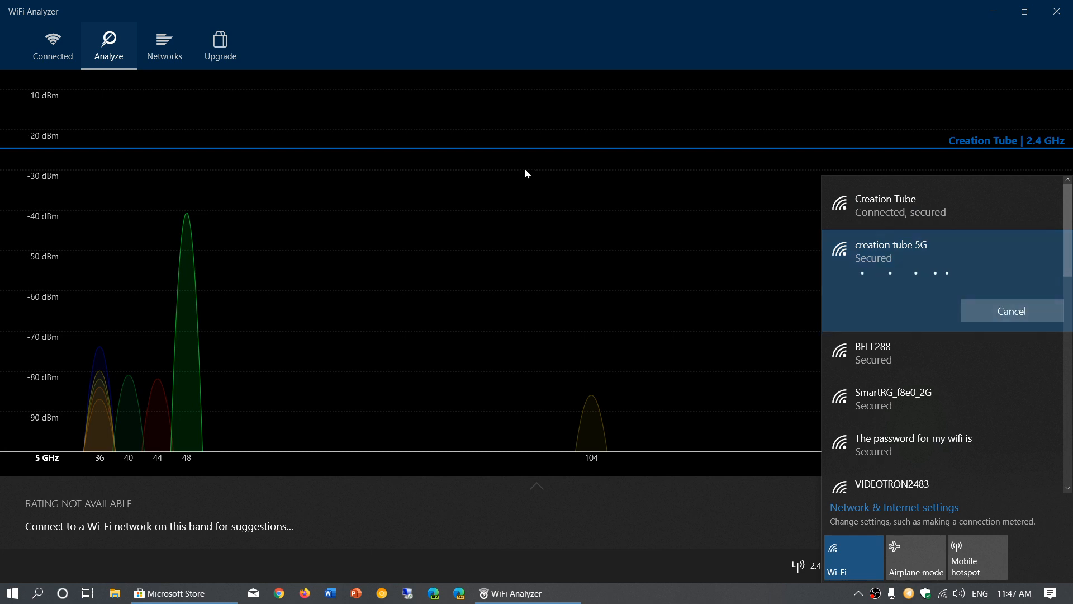
mouse_move(554, 91)
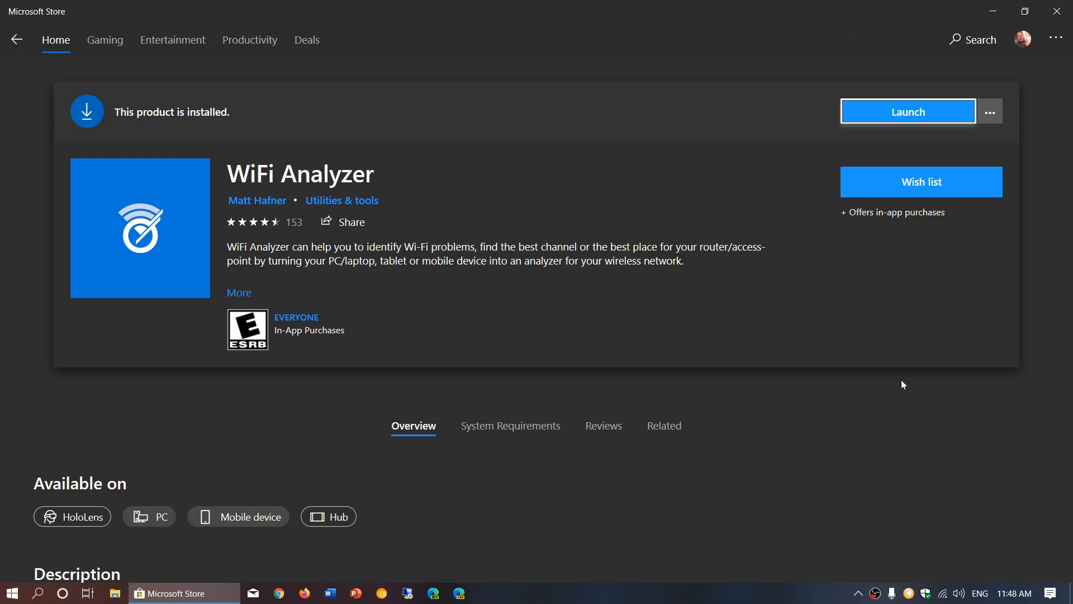
mouse_move(1058, 12)
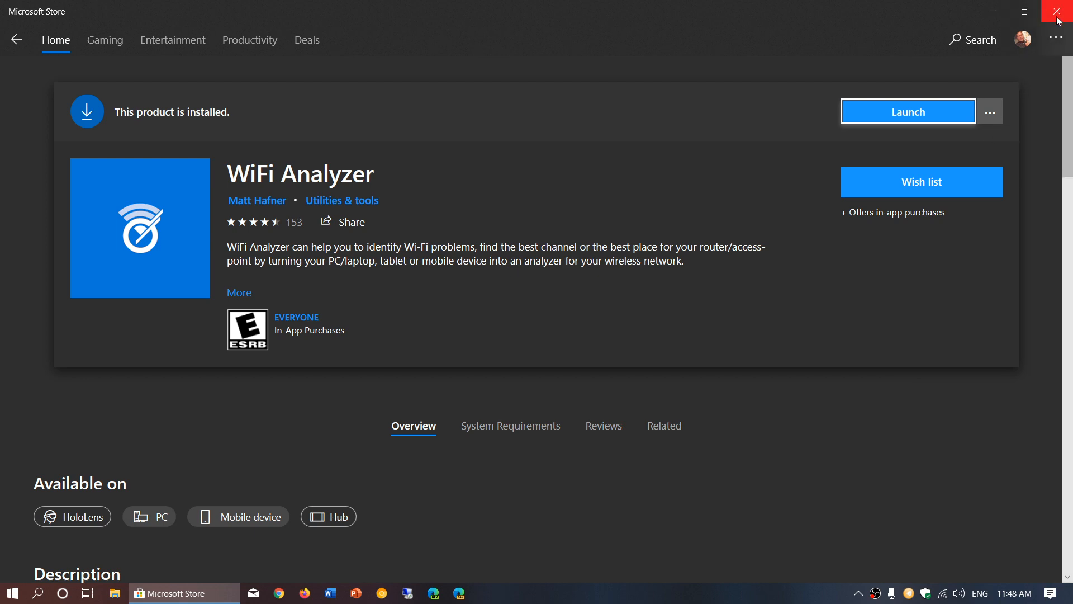
left_click(1060, 11)
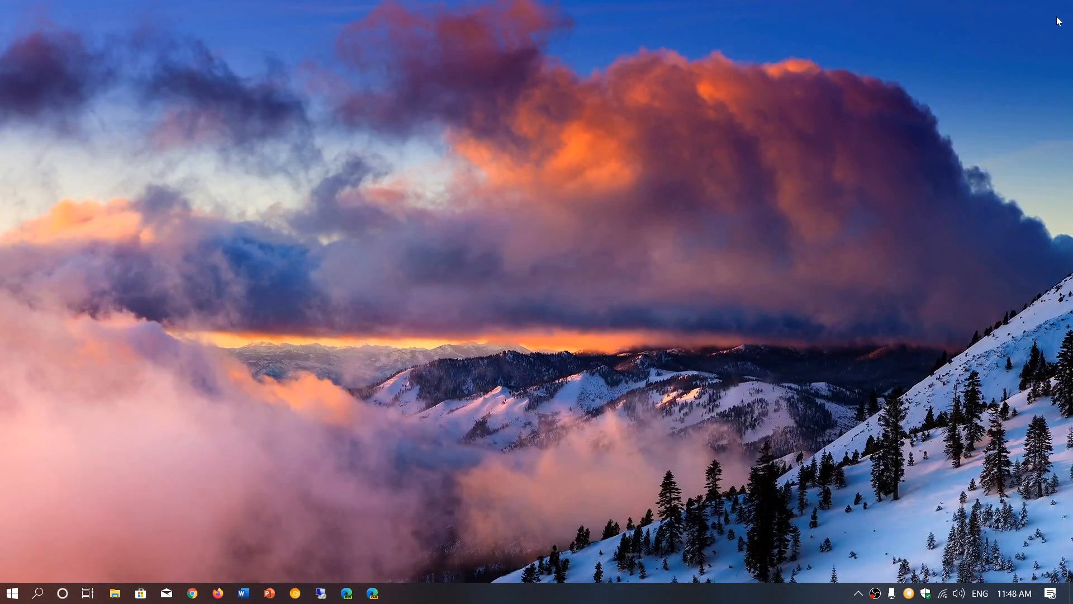